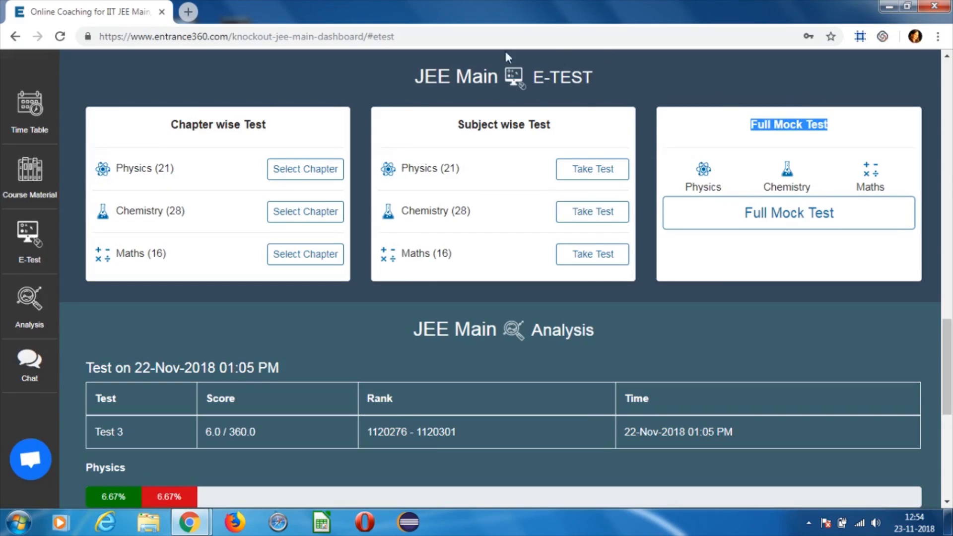
# Start a Physics test on Rotational Motion with 30 questions via Take Test
pyautogui.click(305, 168)
pyautogui.write('3')
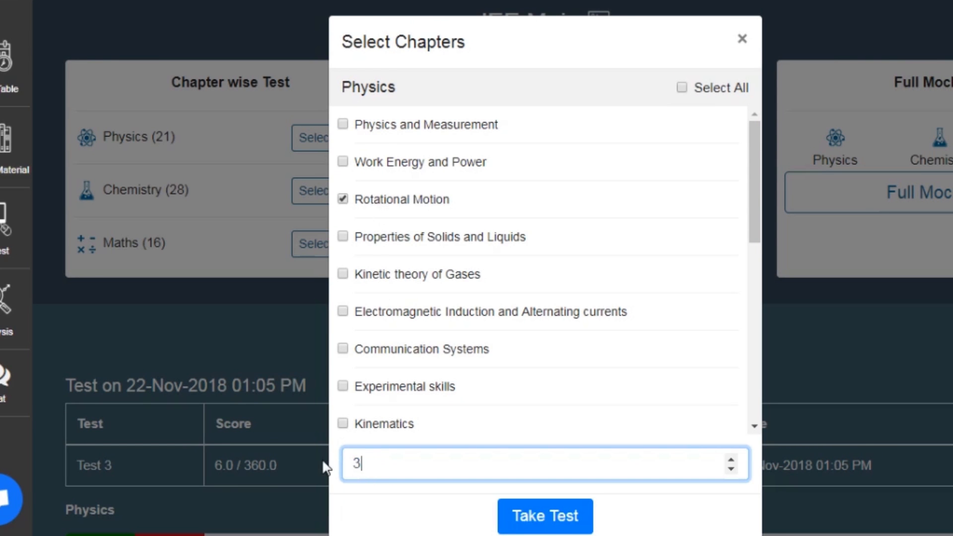
pyautogui.write('0')
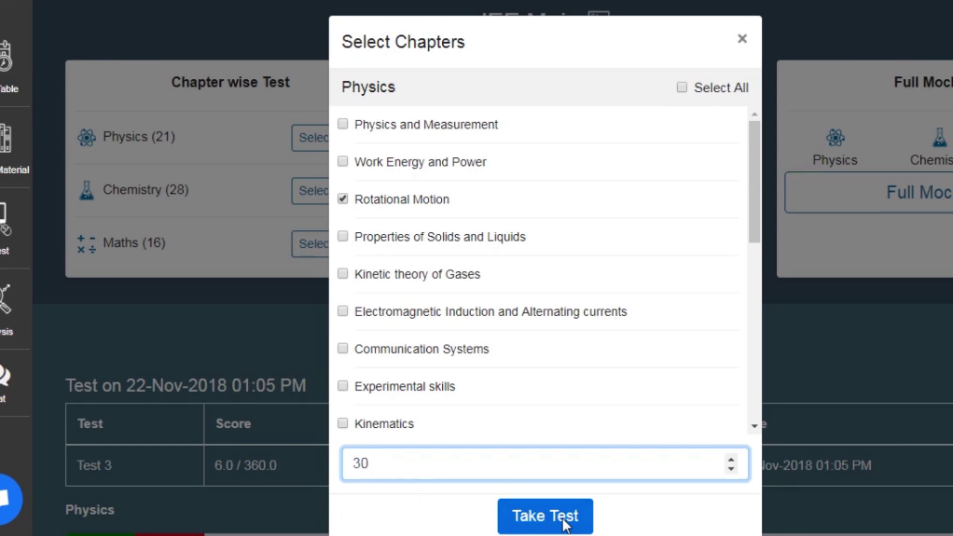
pyautogui.click(544, 516)
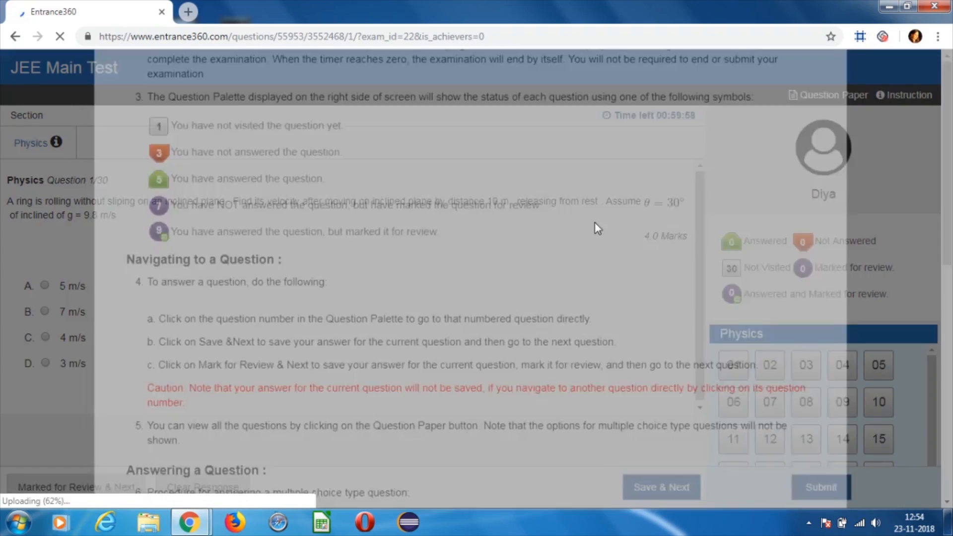
# Dismiss the exam instructions and submit the Rotational Motion test unanswered
pyautogui.scroll(-3)
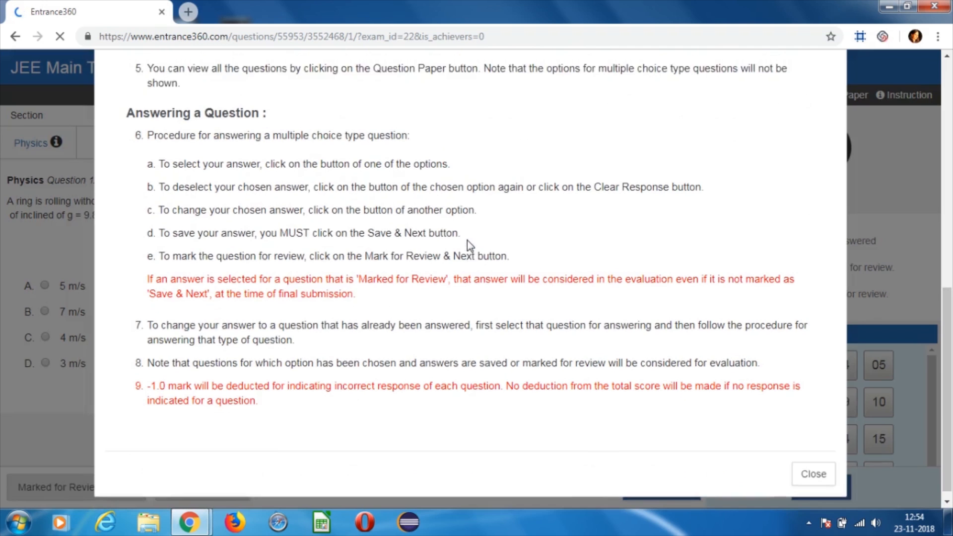
pyautogui.click(812, 473)
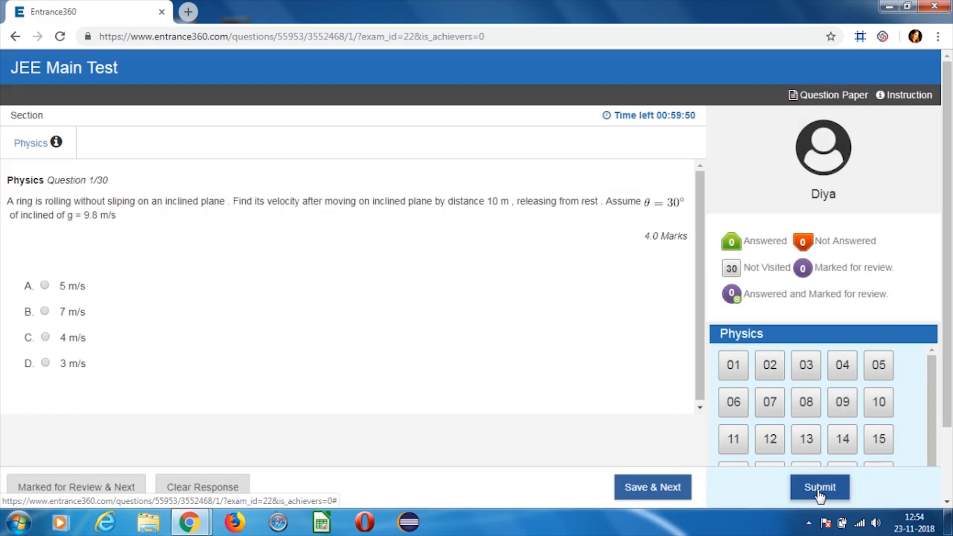
pyautogui.click(818, 487)
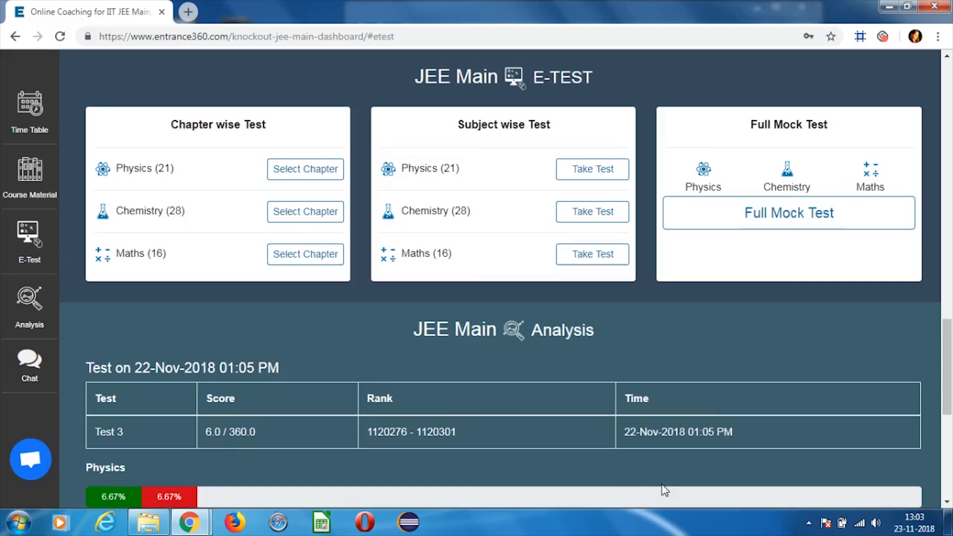
pyautogui.moveTo(29, 304)
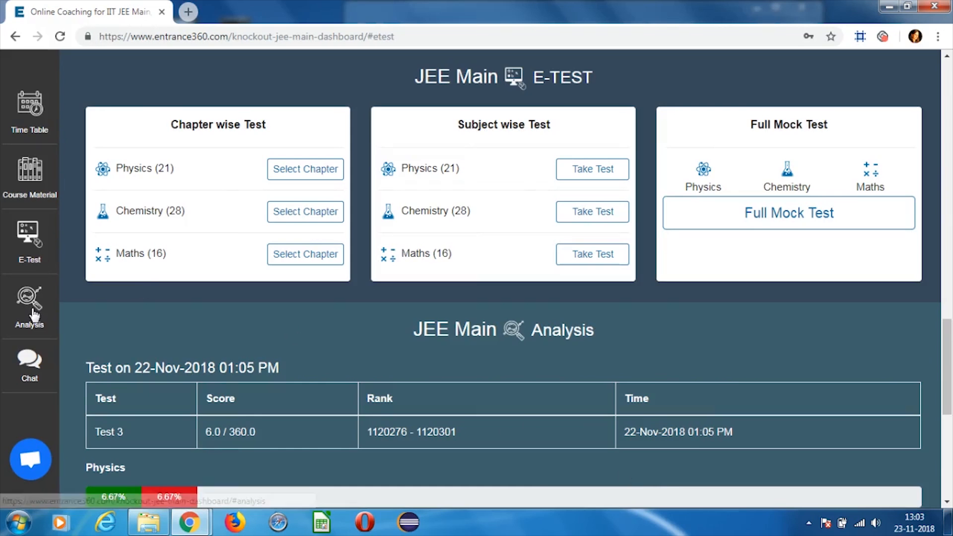
# Go to JEE Main Analysis and view the full analysis of all three tests
pyautogui.click(30, 307)
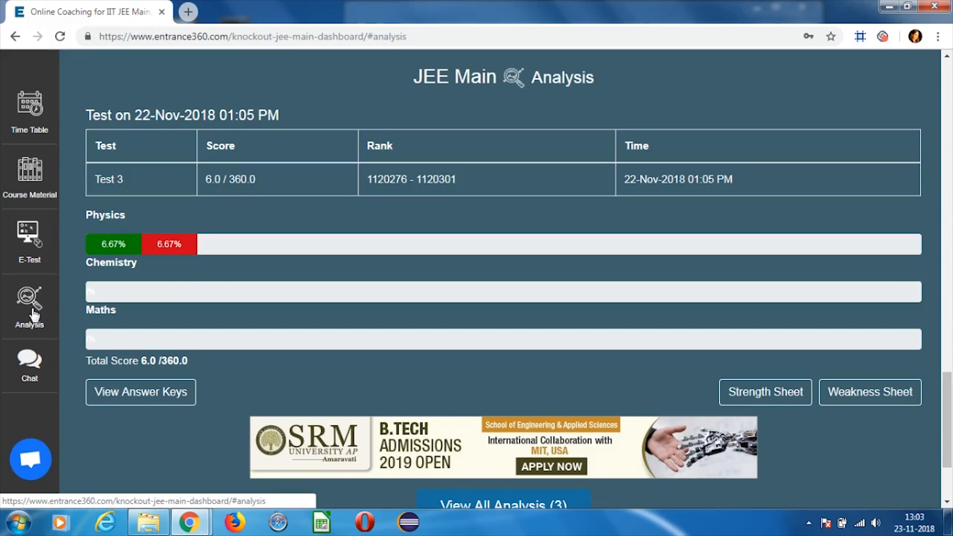
pyautogui.moveTo(527, 508)
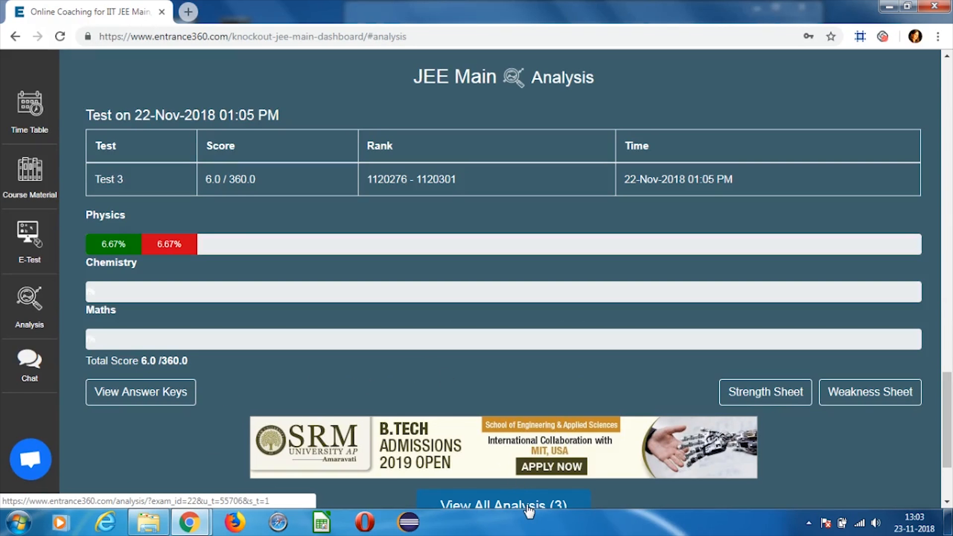
pyautogui.click(502, 505)
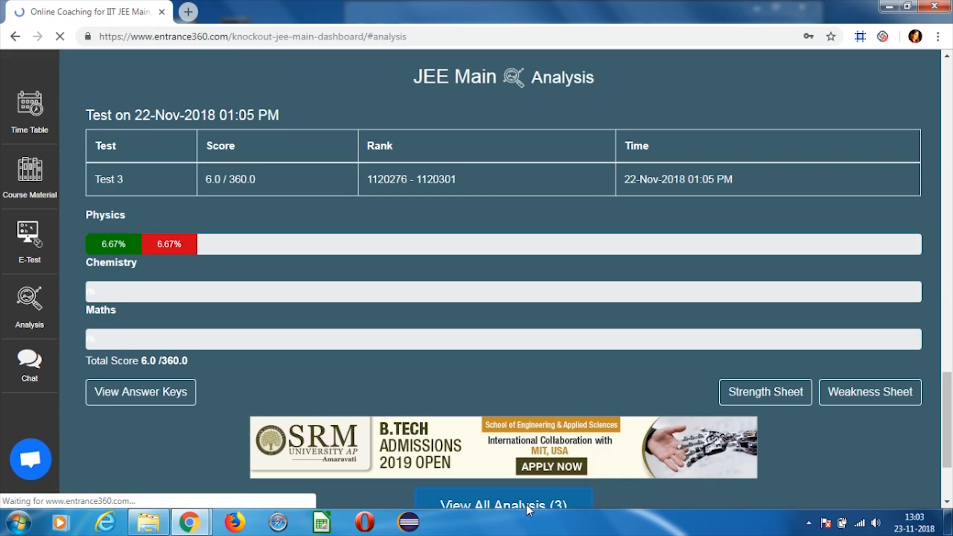
pyautogui.click(502, 503)
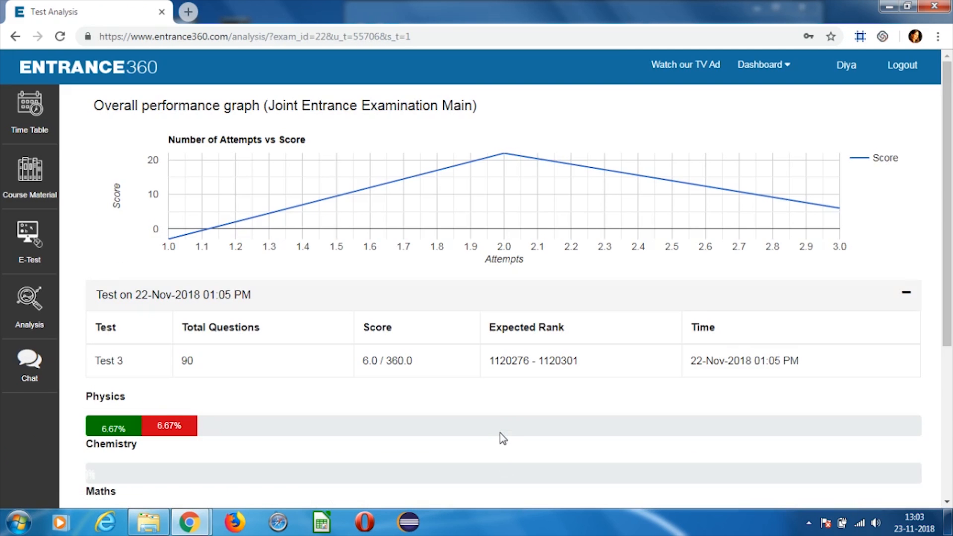
# Expand the 22-Nov-2018 test to see its subject breakdown and 6.0/360 total
pyautogui.scroll(-3)
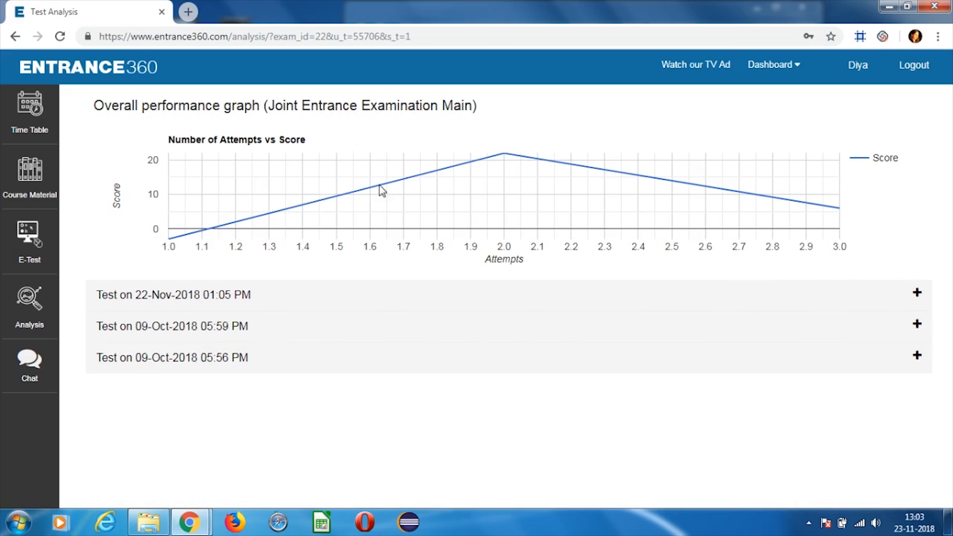
pyautogui.moveTo(877, 243)
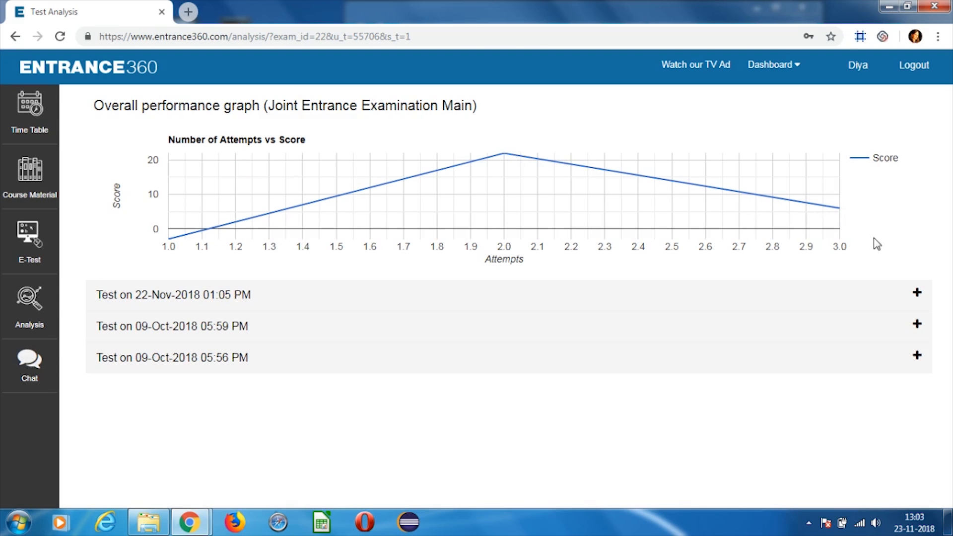
pyautogui.click(917, 293)
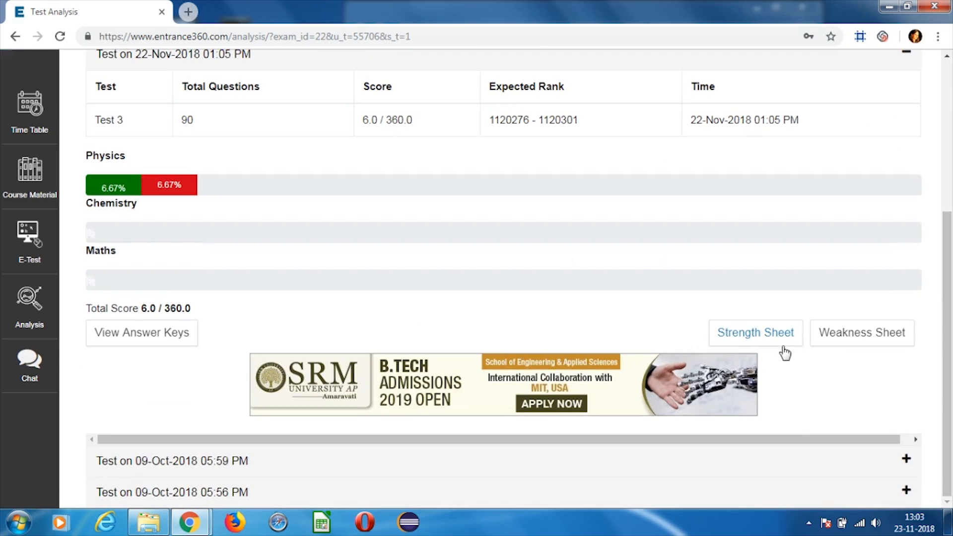
pyautogui.moveTo(844, 384)
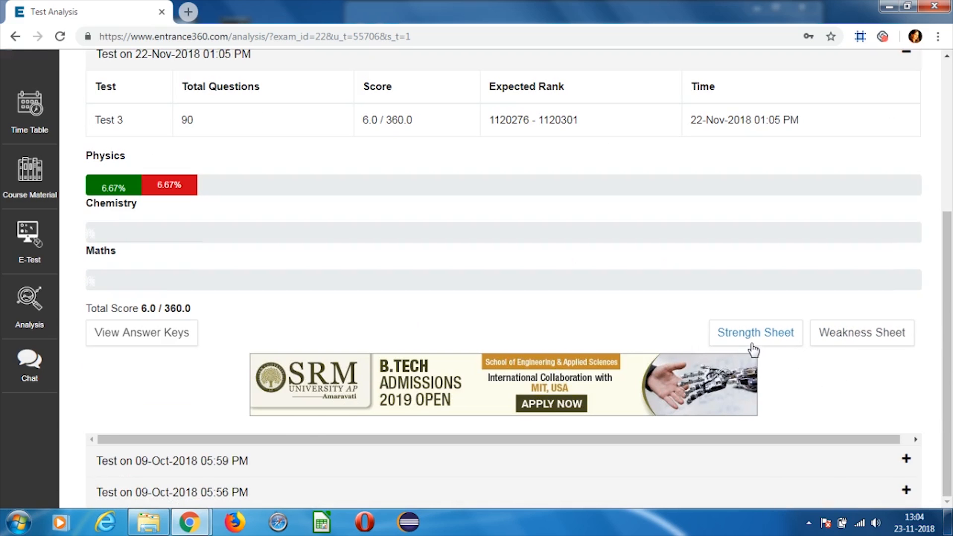
pyautogui.moveTo(770, 348)
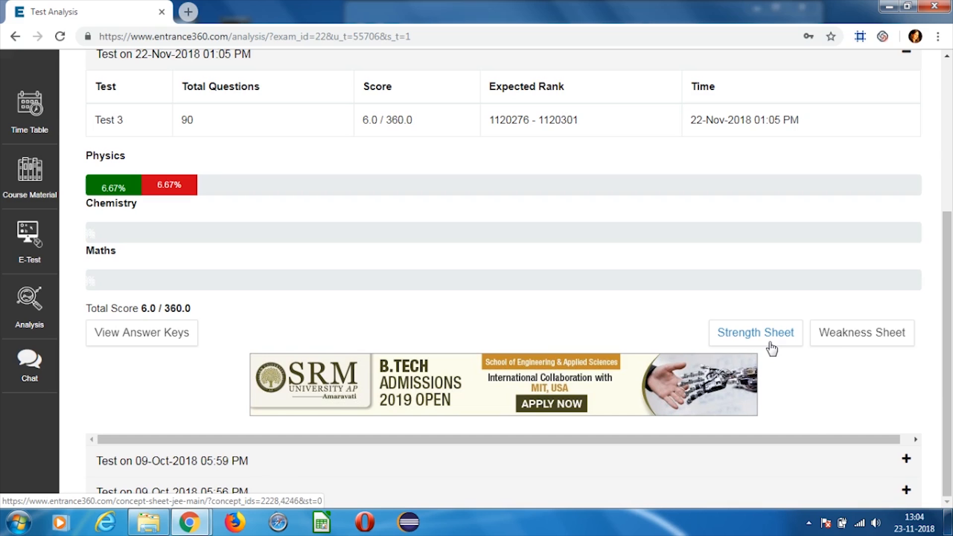
pyautogui.moveTo(861, 332)
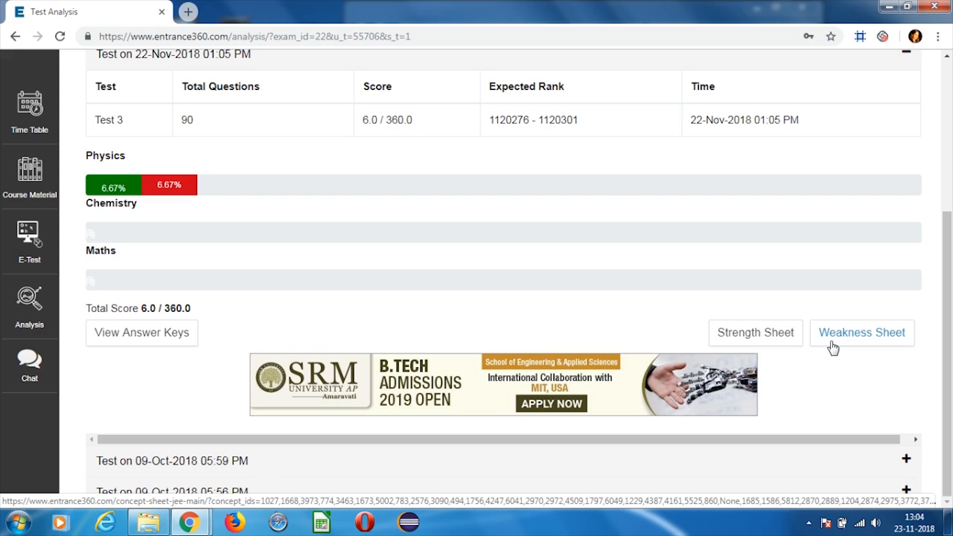
# View the Weakness Sheet's face-centred cubic packing fraction concept with its video lesson
pyautogui.click(860, 332)
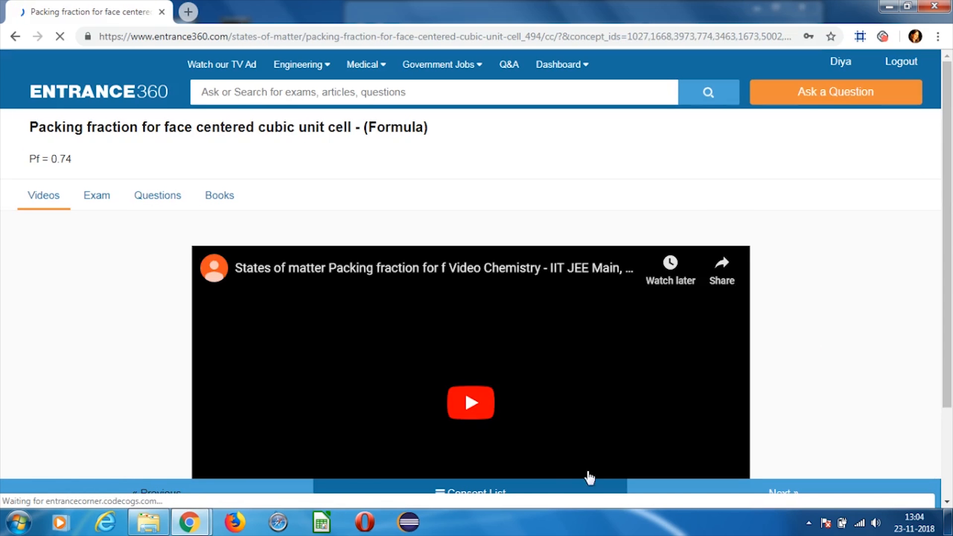
pyautogui.click(476, 492)
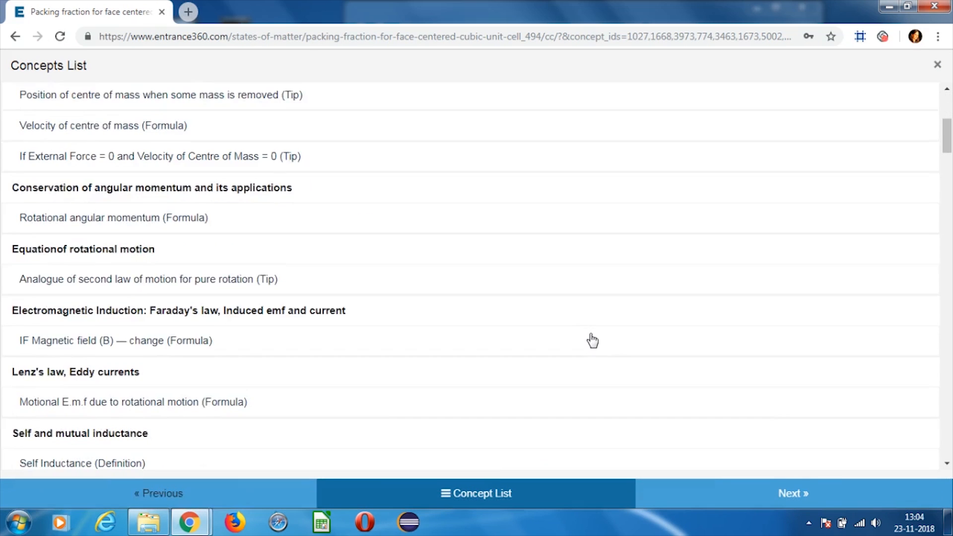
pyautogui.click(937, 64)
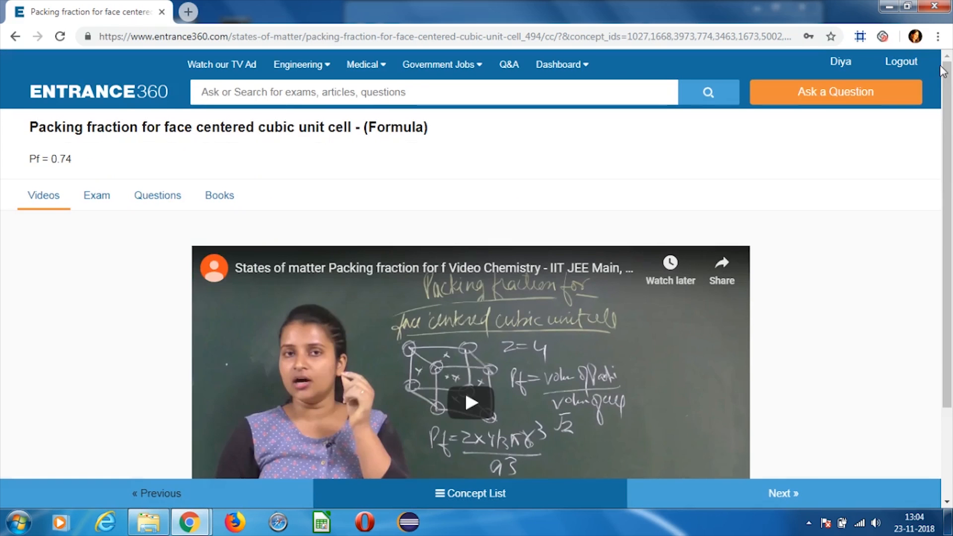
pyautogui.moveTo(800, 359)
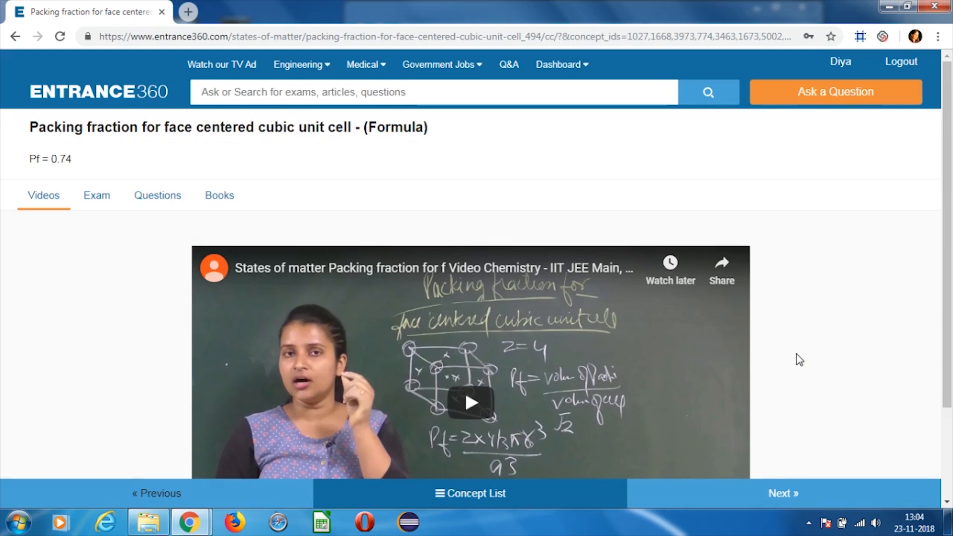